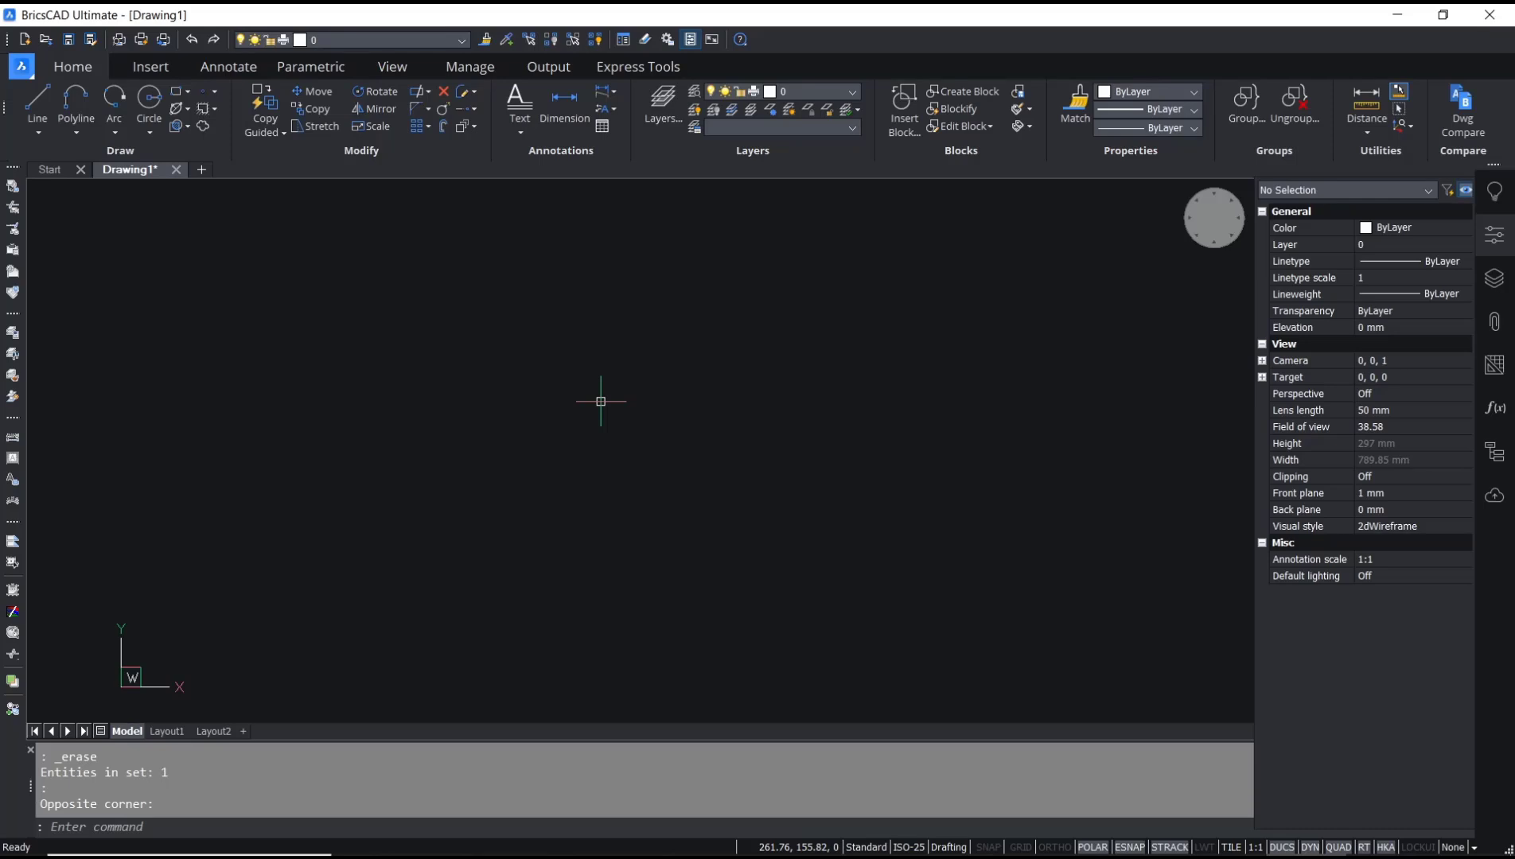
# Draw a three-point arc sweeping up and to the right across the upper middle.
pyautogui.click(456, 496)
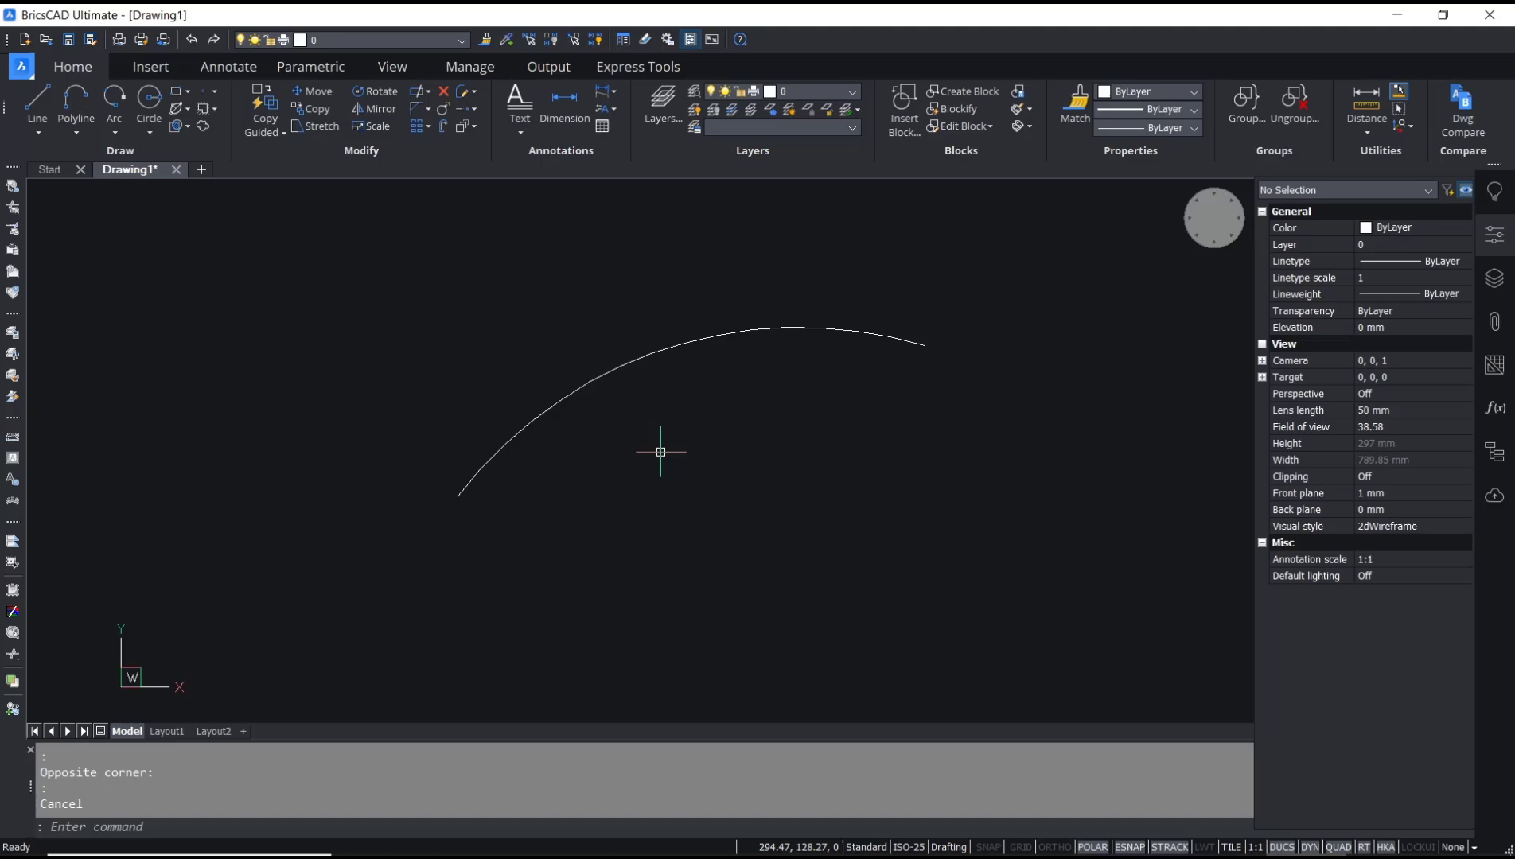
# Run PEDIT and pick the arc so it converts into a two-vertex polyline.
pyautogui.write('PEDIT')
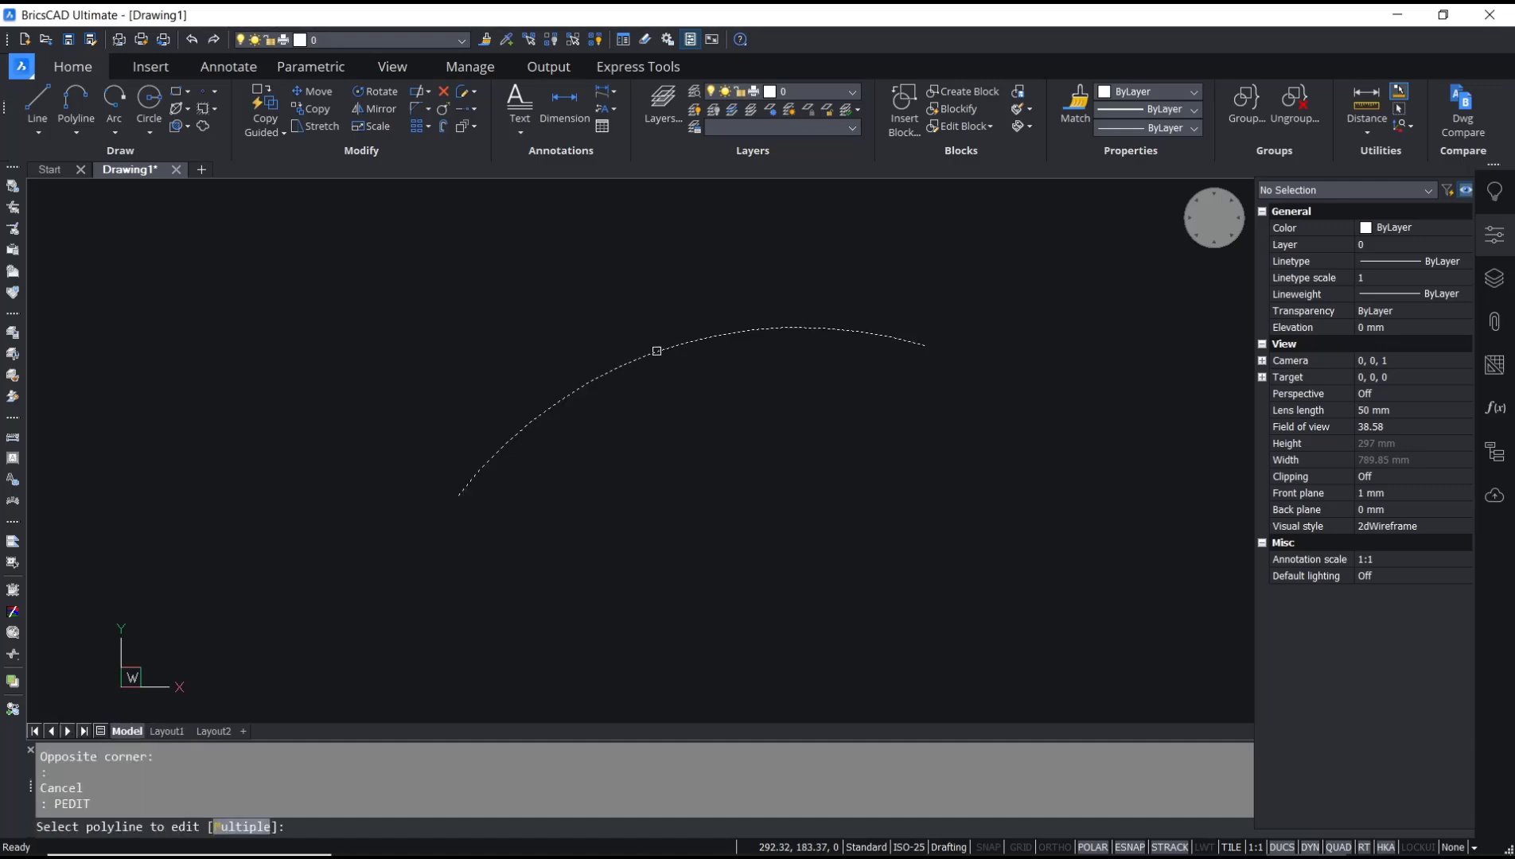
pyautogui.click(657, 350)
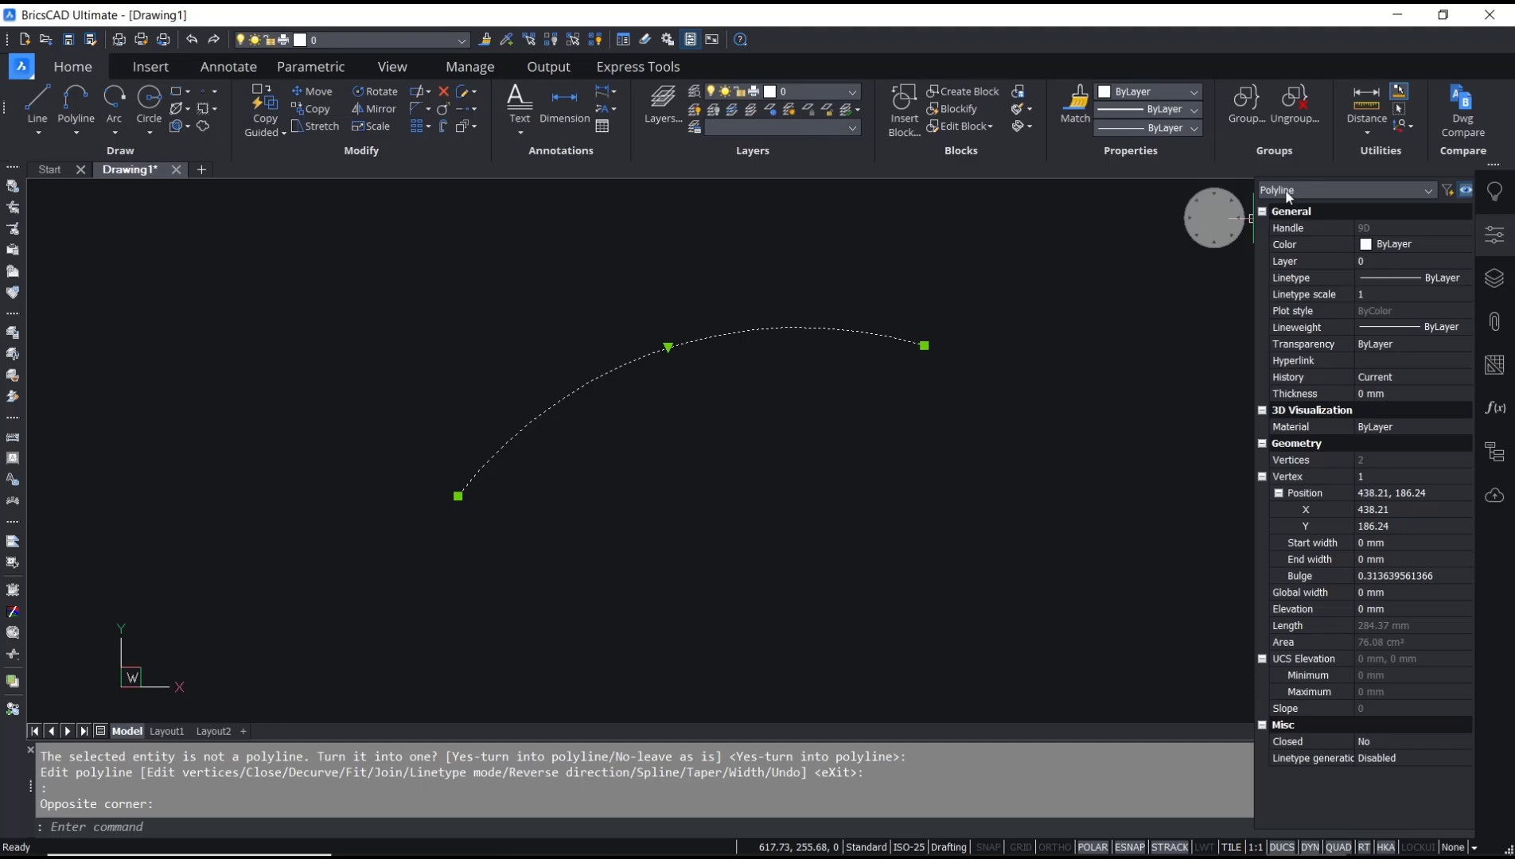
pyautogui.moveTo(810, 461)
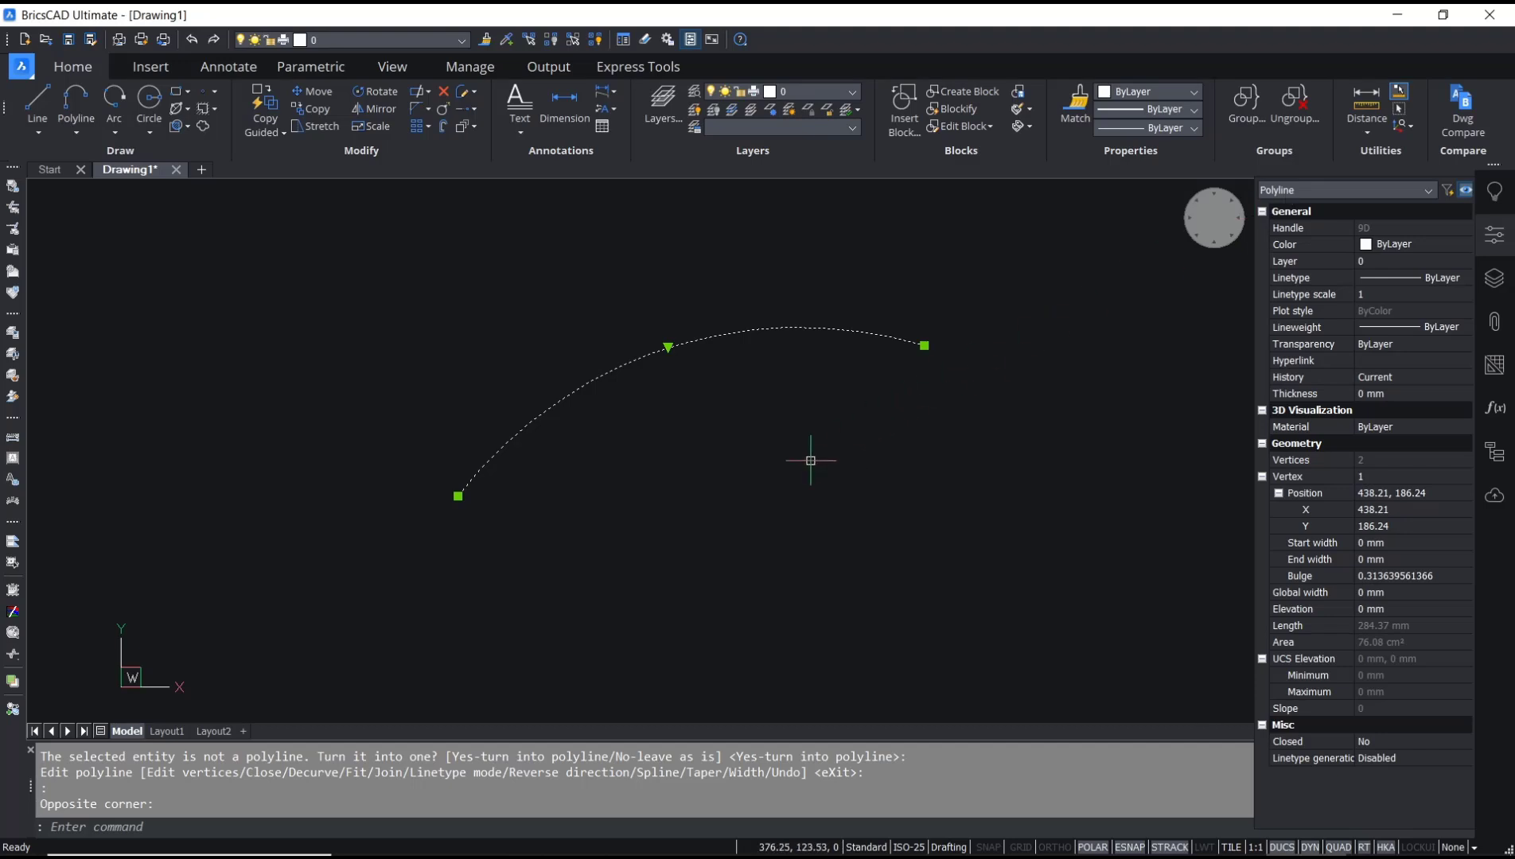